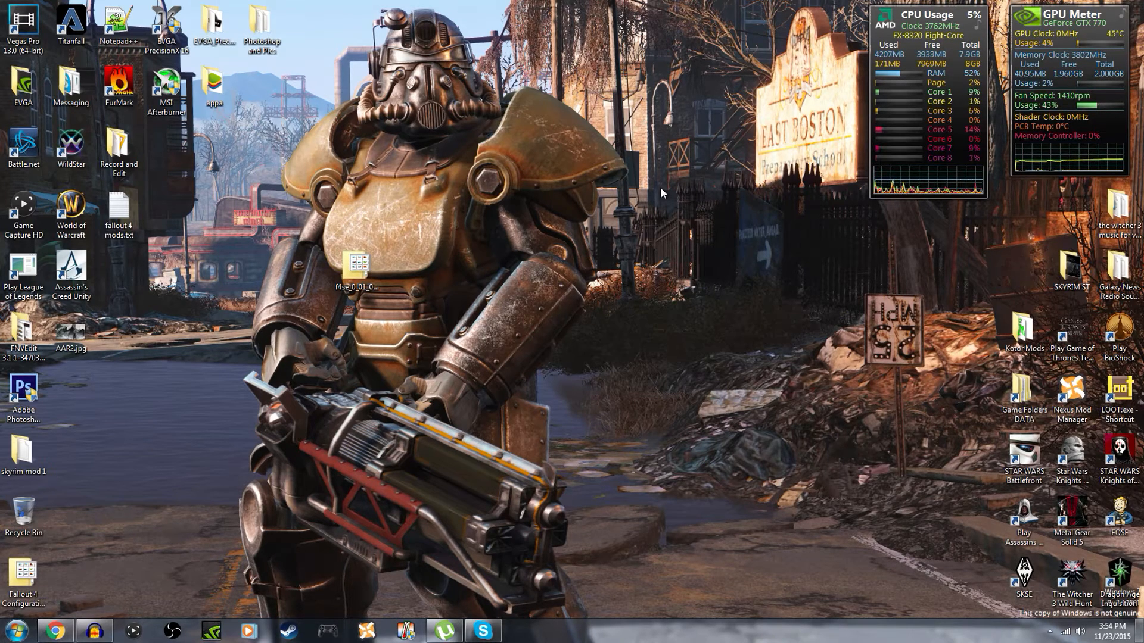
# Download the F4SE 7z archive from the F4SE page after checking the 7-Zip site.
pyautogui.click(54, 630)
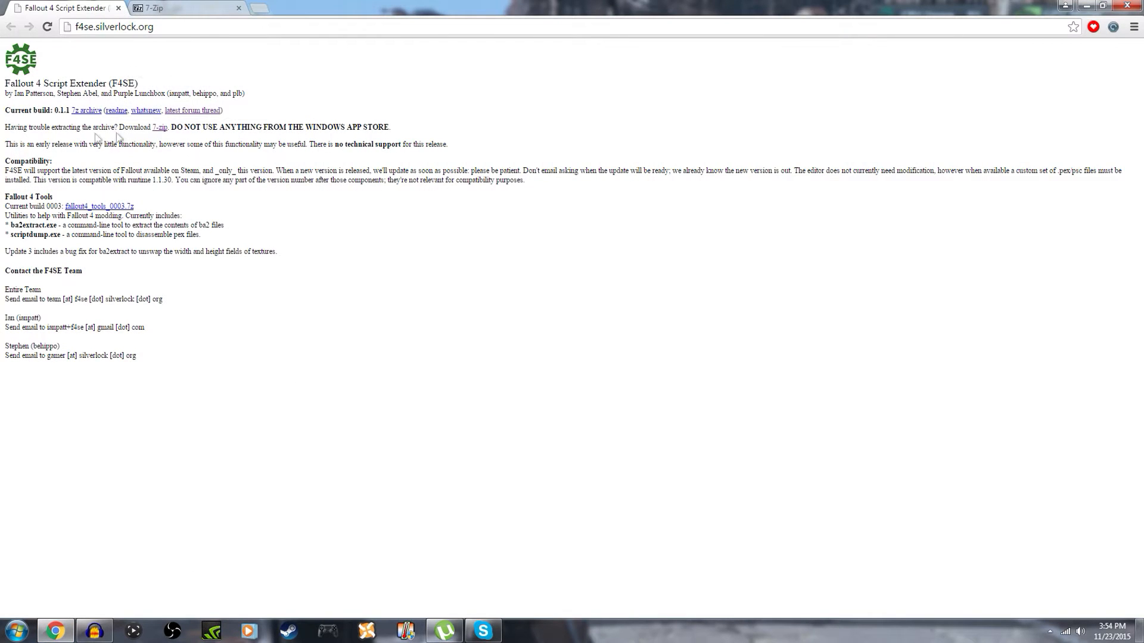
pyautogui.moveTo(87, 114)
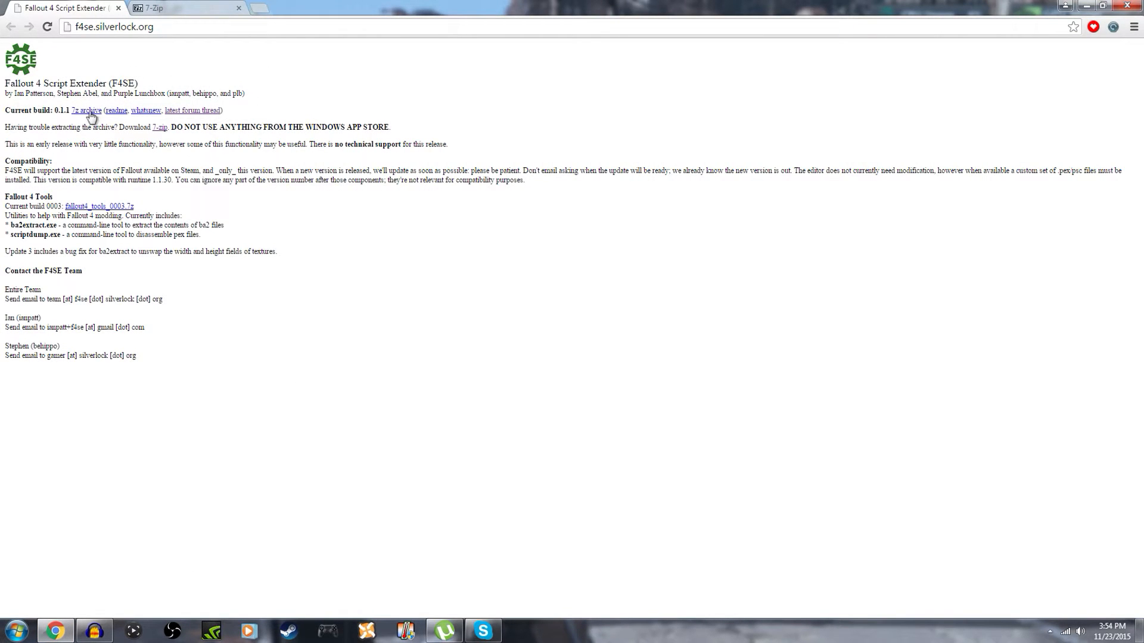
pyautogui.click(186, 8)
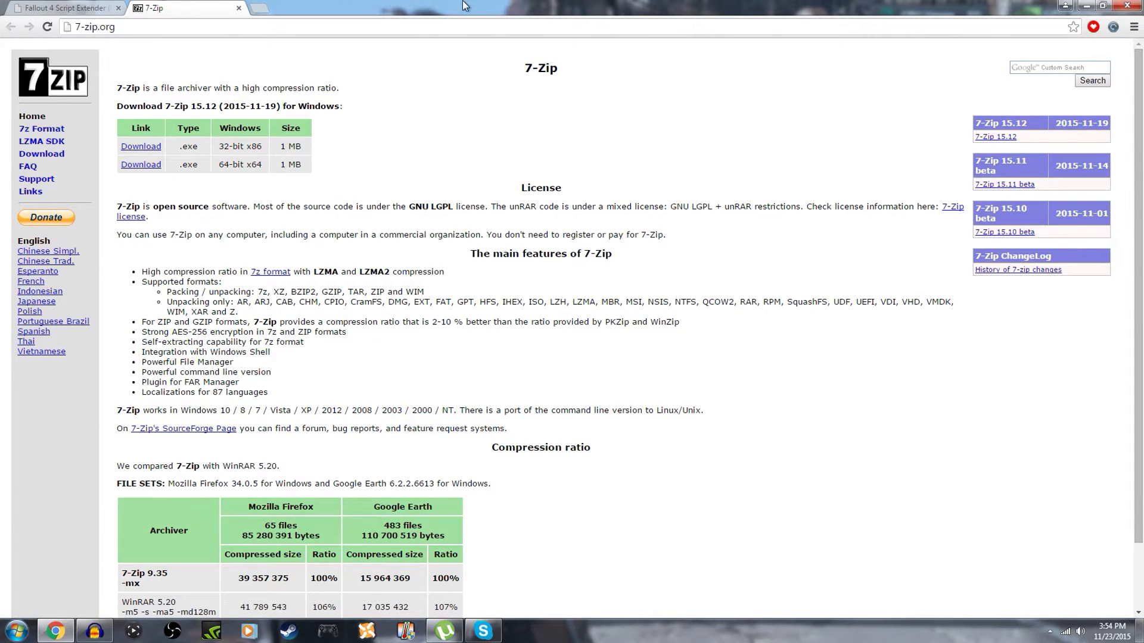
pyautogui.moveTo(192, 189)
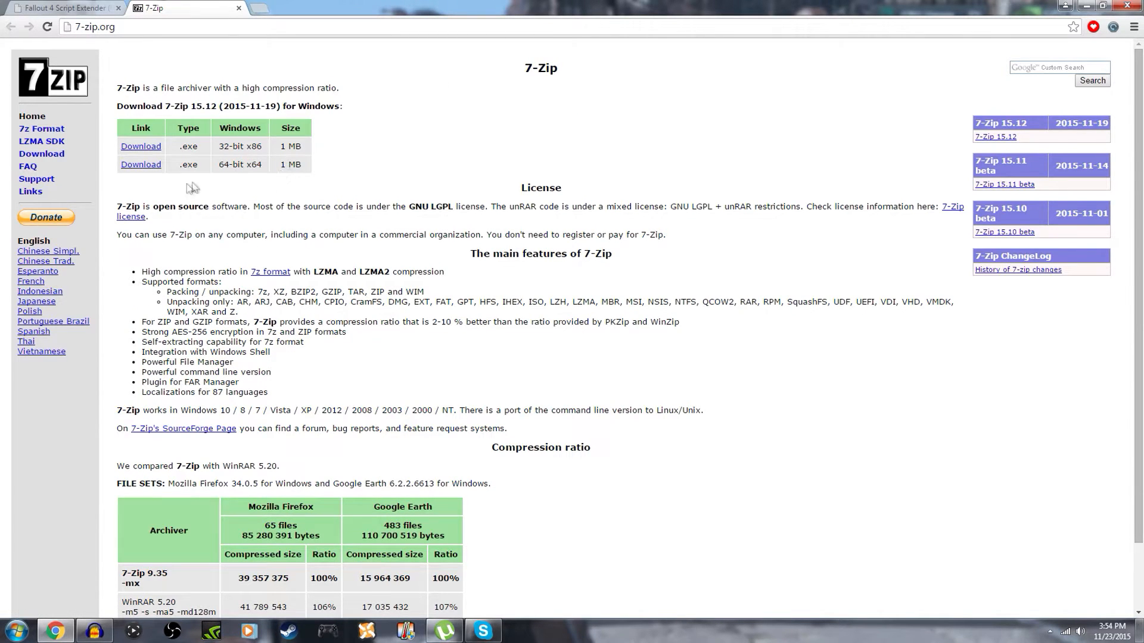
pyautogui.moveTo(298, 179)
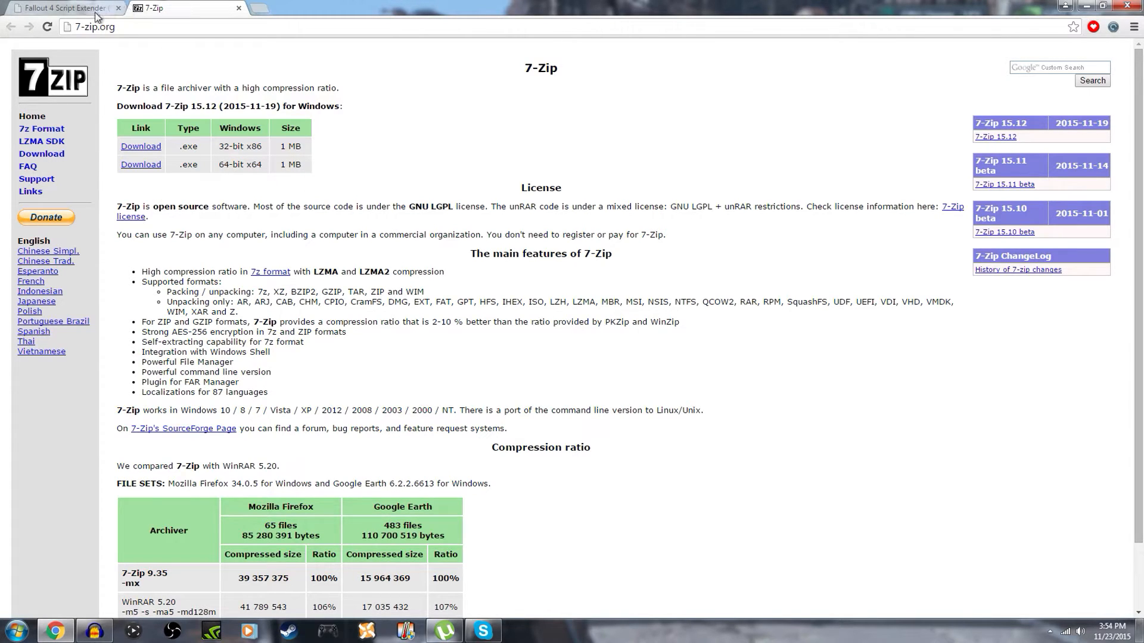
pyautogui.moveTo(62, 8)
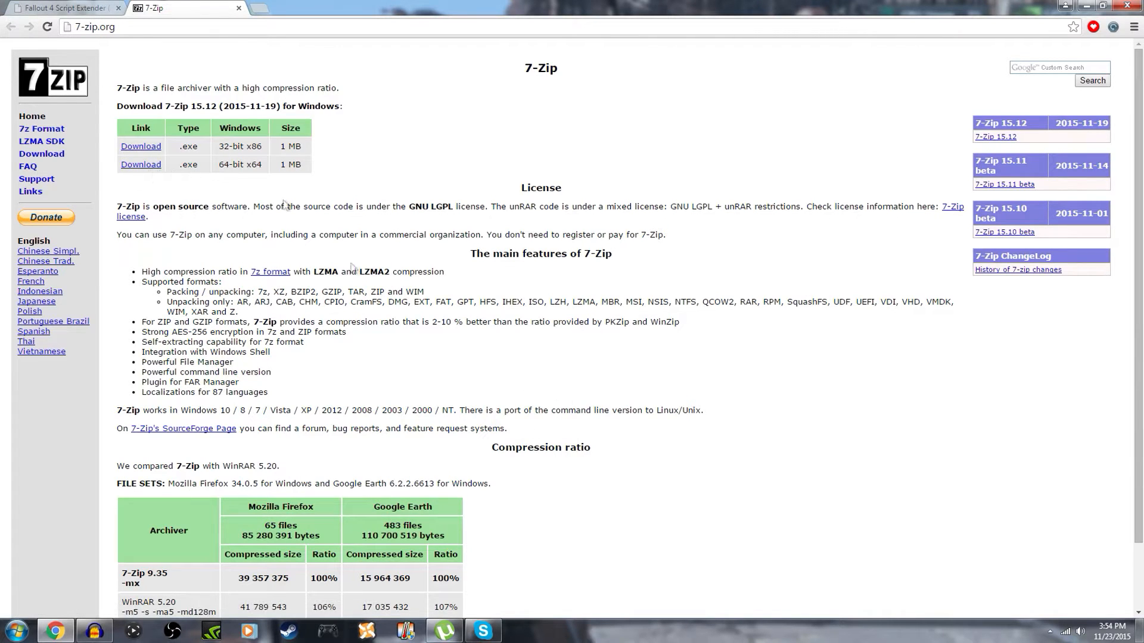
pyautogui.click(62, 9)
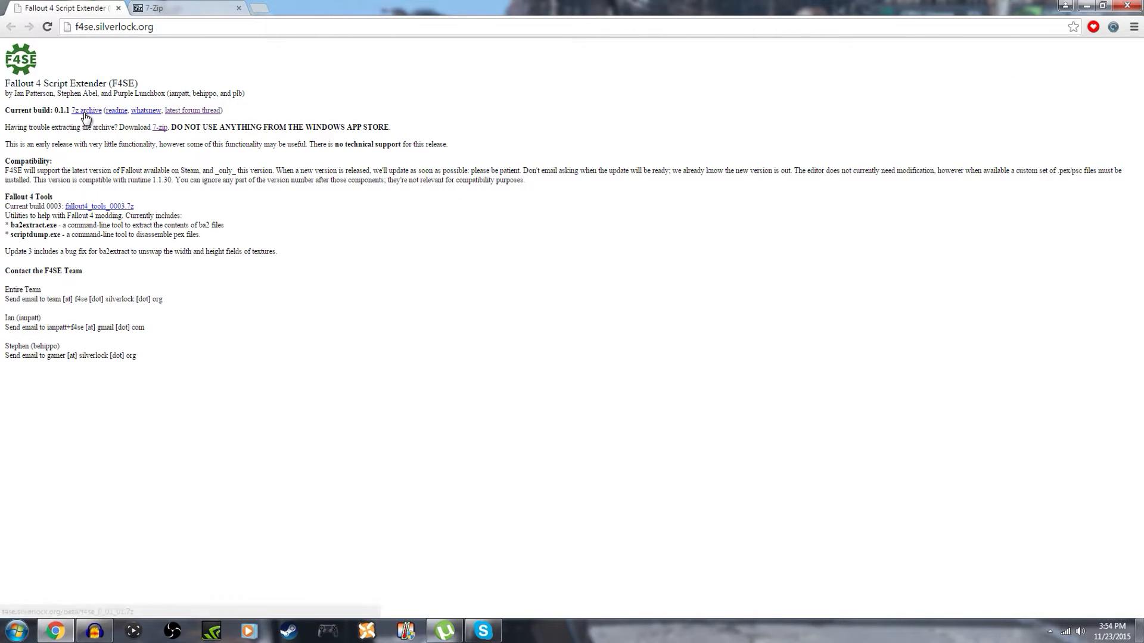
pyautogui.click(85, 109)
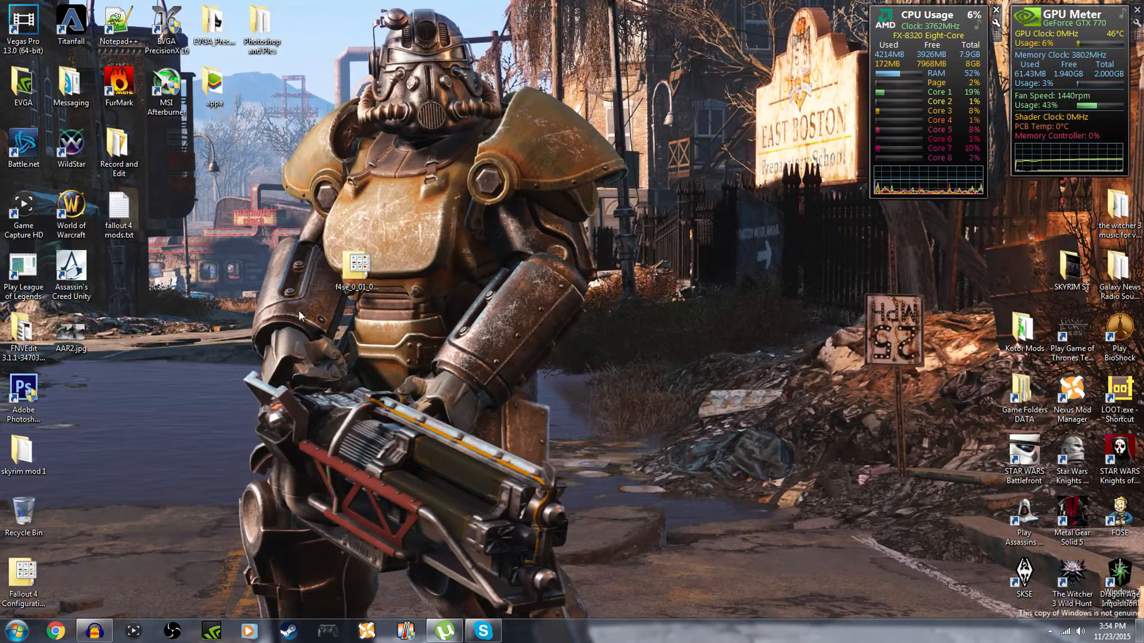
# Extract the archive to a desktop folder with 7-Zip and dismiss the Delete File question.
pyautogui.moveTo(357, 263); pyautogui.dragTo(261, 339)
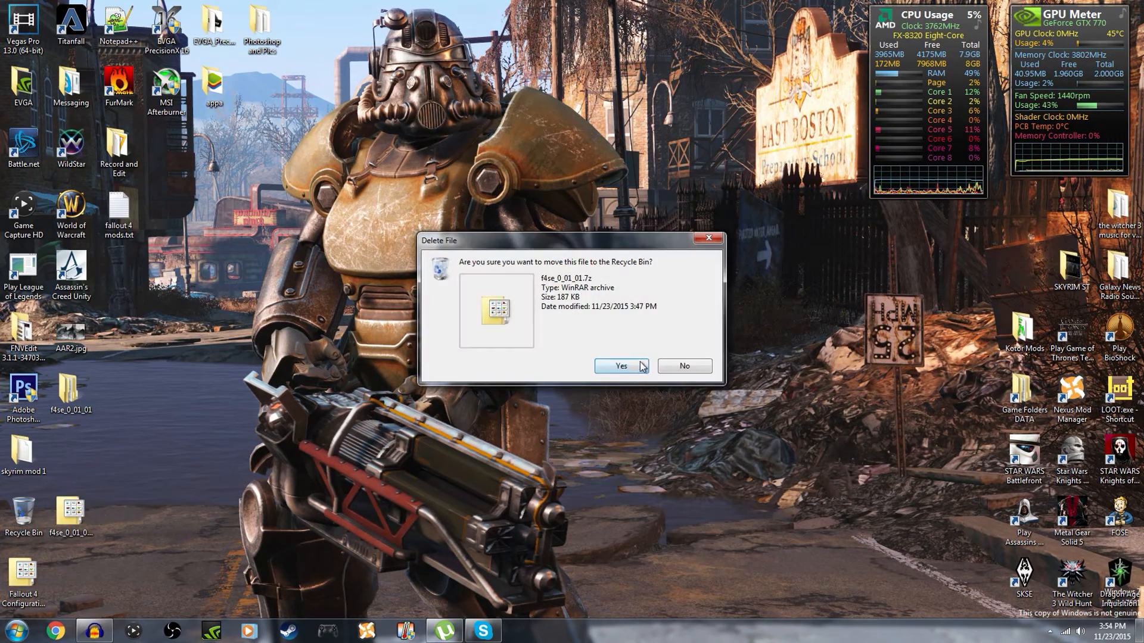
pyautogui.click(620, 366)
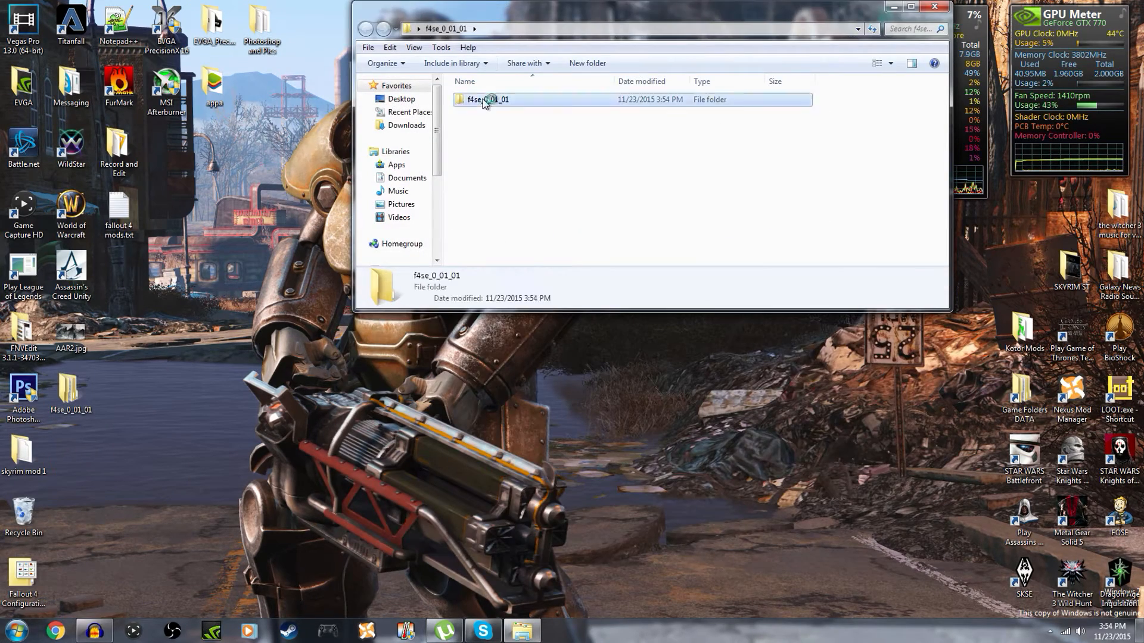
# Open the inner f4se_0_01_01 folder showing the loader, DLLs and text files.
pyautogui.doubleClick(487, 99)
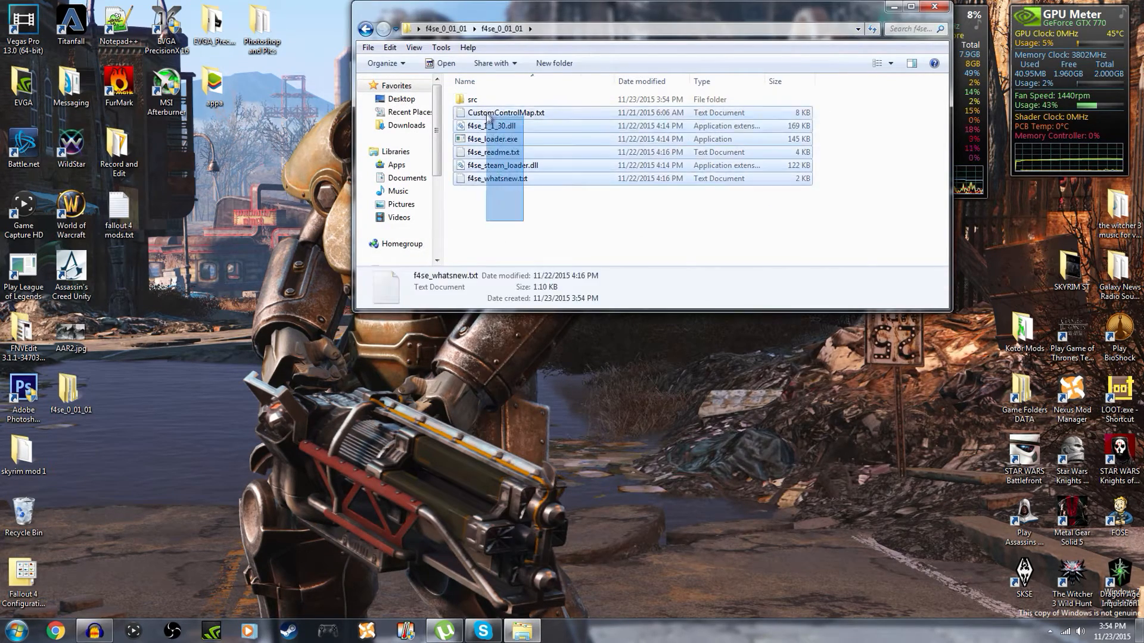
pyautogui.click(616, 224)
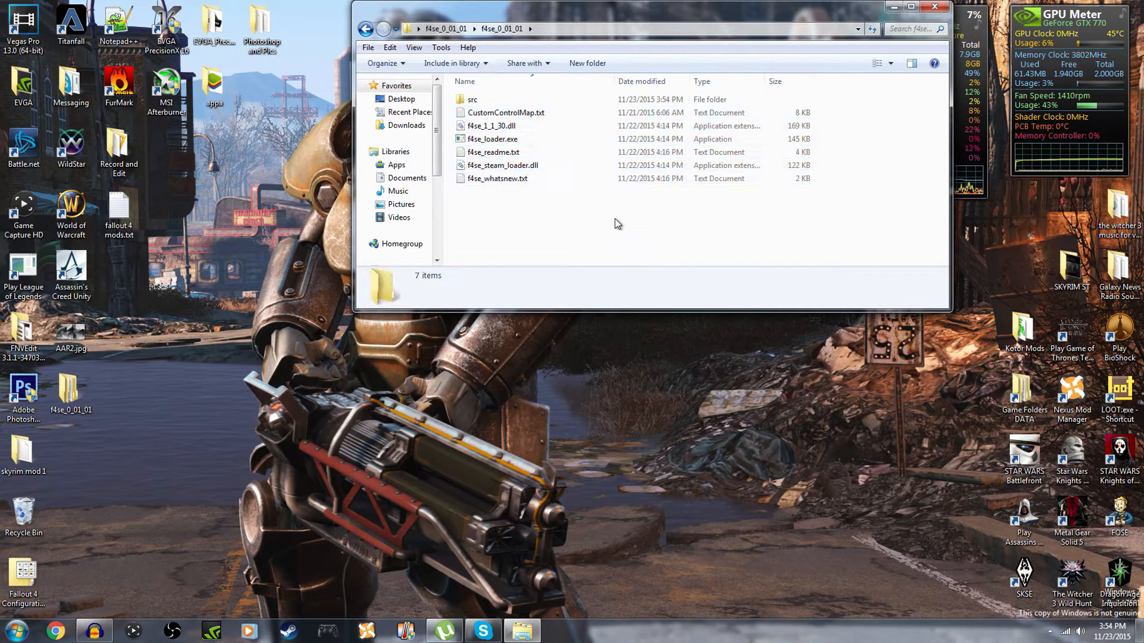
pyautogui.moveTo(485, 113)
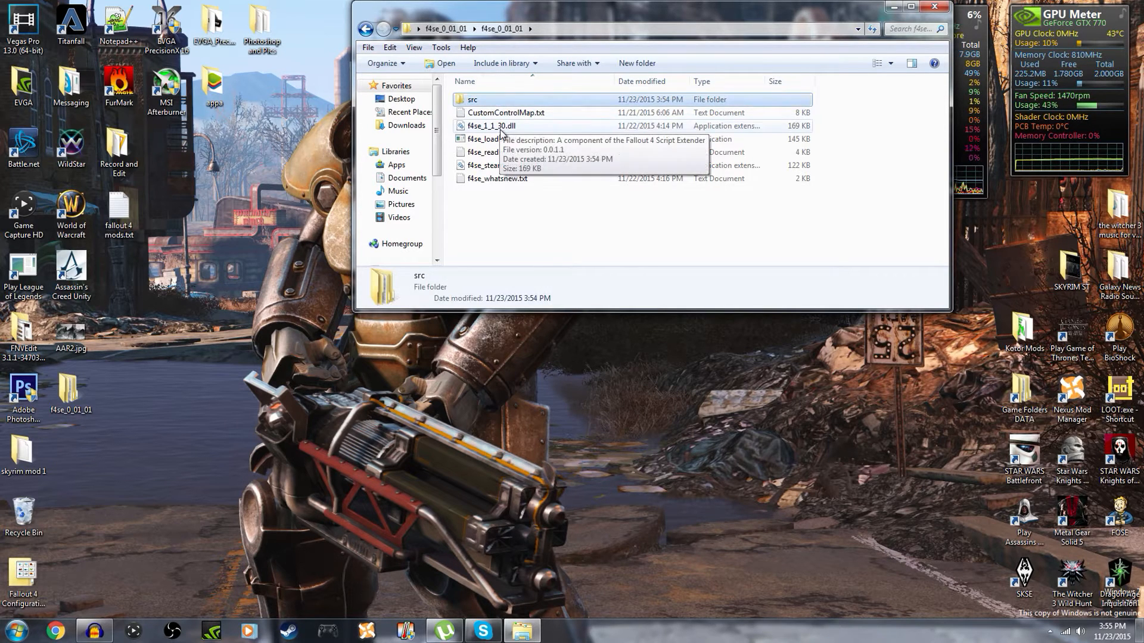
pyautogui.moveTo(524, 212)
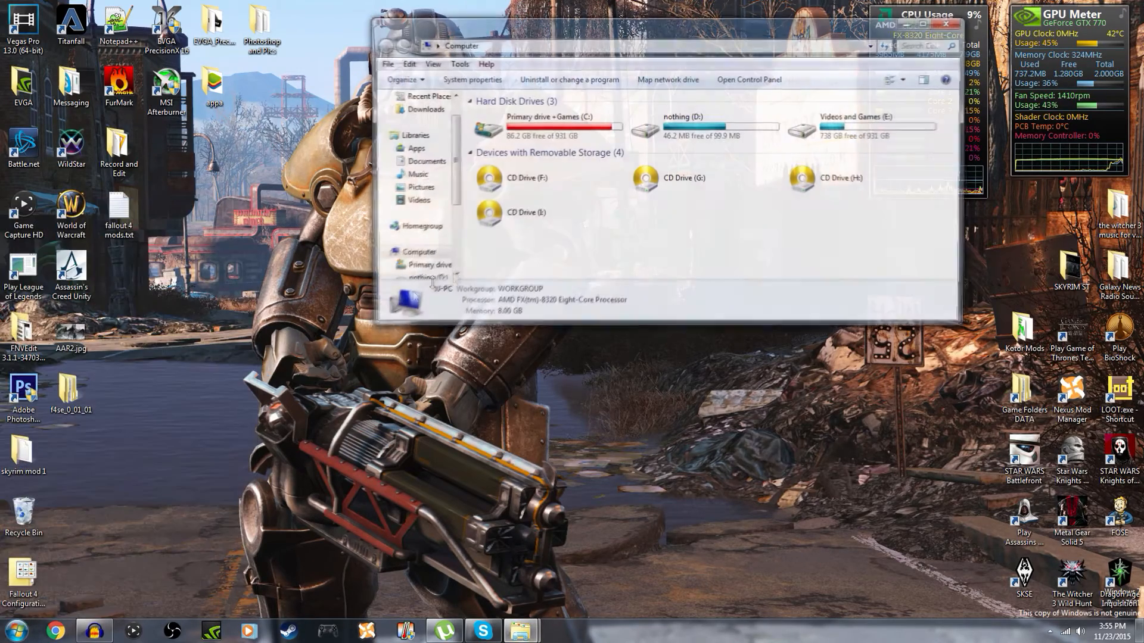
# Navigate to C:\Program Files (x86)\Steam\SteamApps\common\Fallout 4.
pyautogui.doubleClick(543, 125)
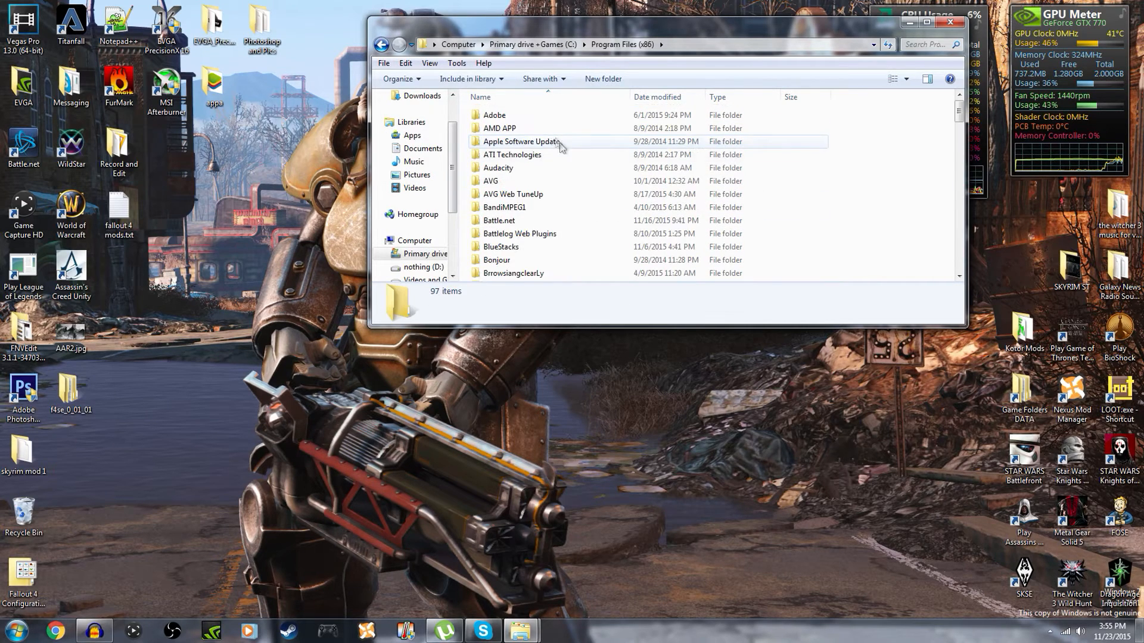
pyautogui.scroll(-3)
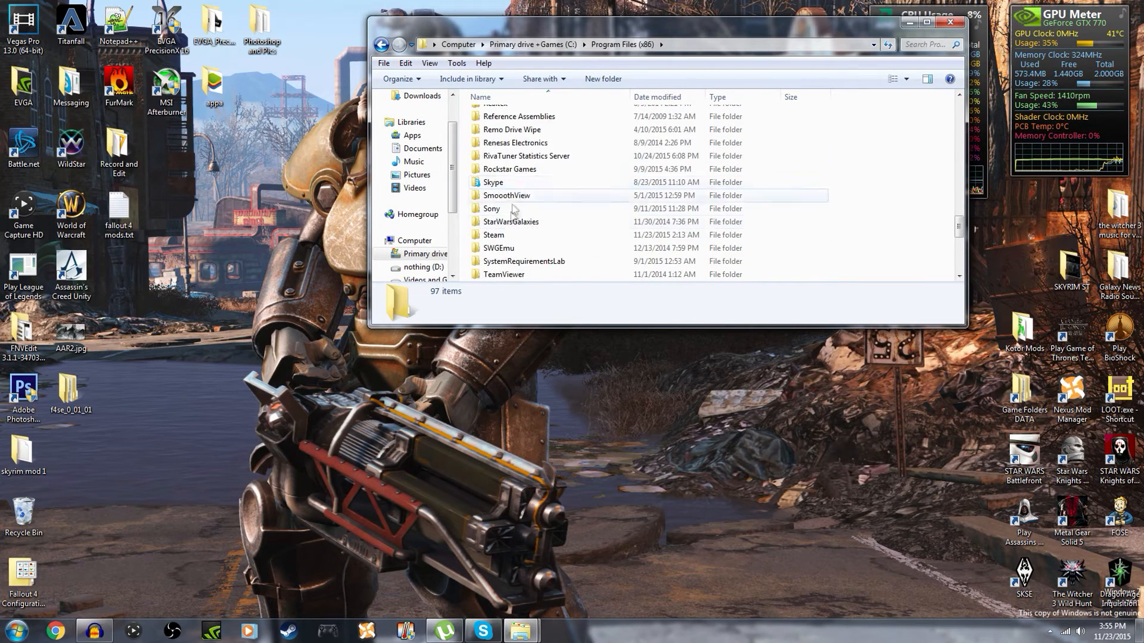
pyautogui.doubleClick(493, 235)
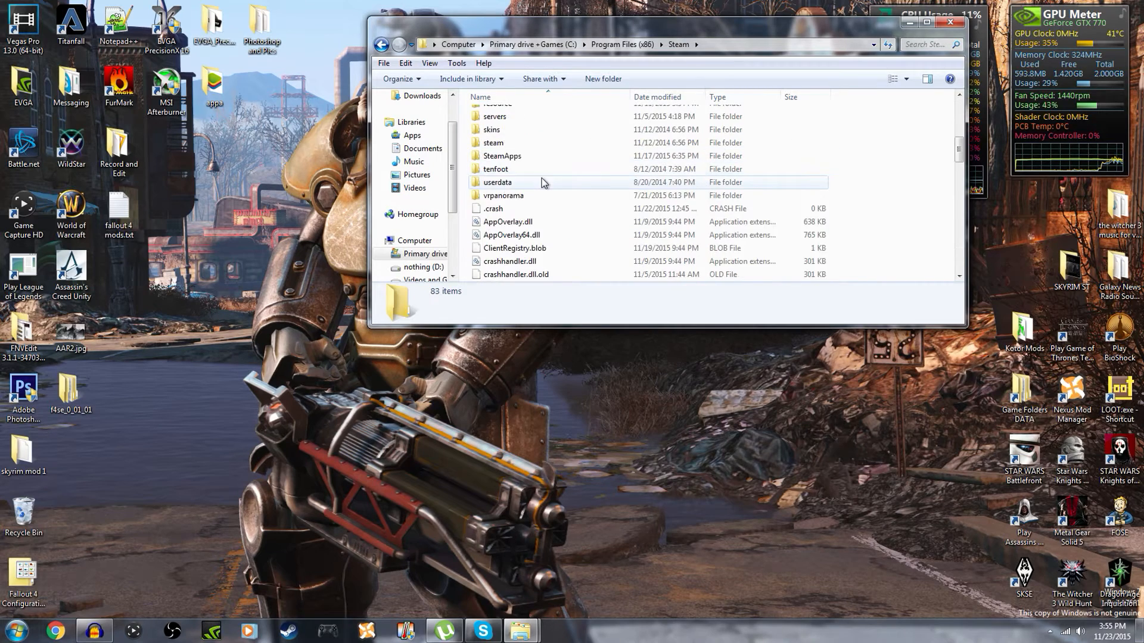
pyautogui.doubleClick(501, 154)
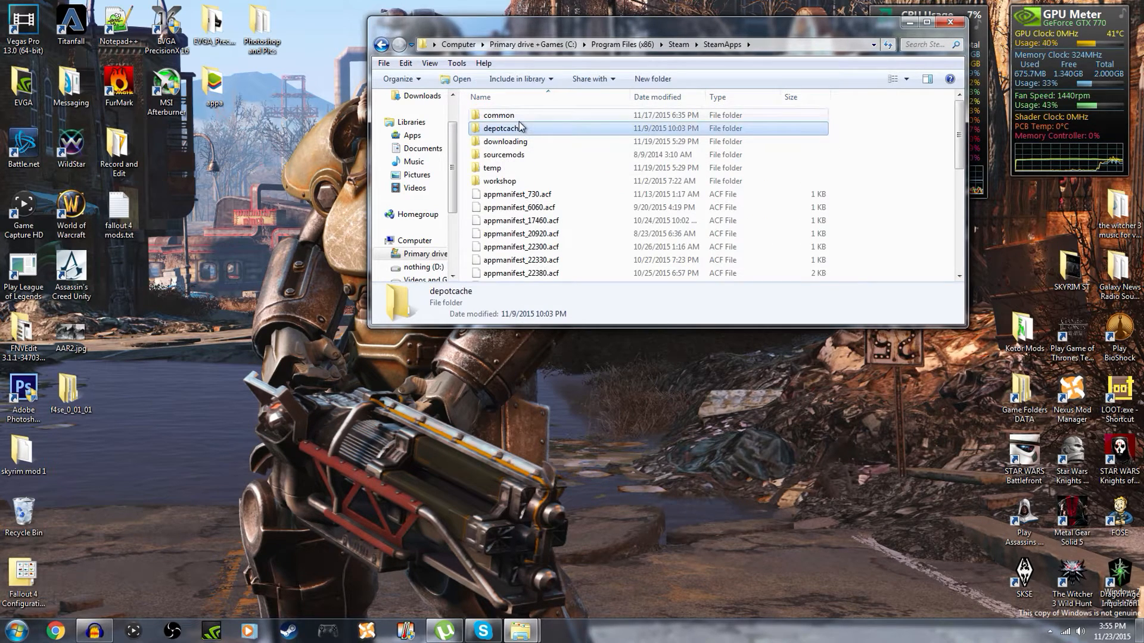
pyautogui.doubleClick(498, 114)
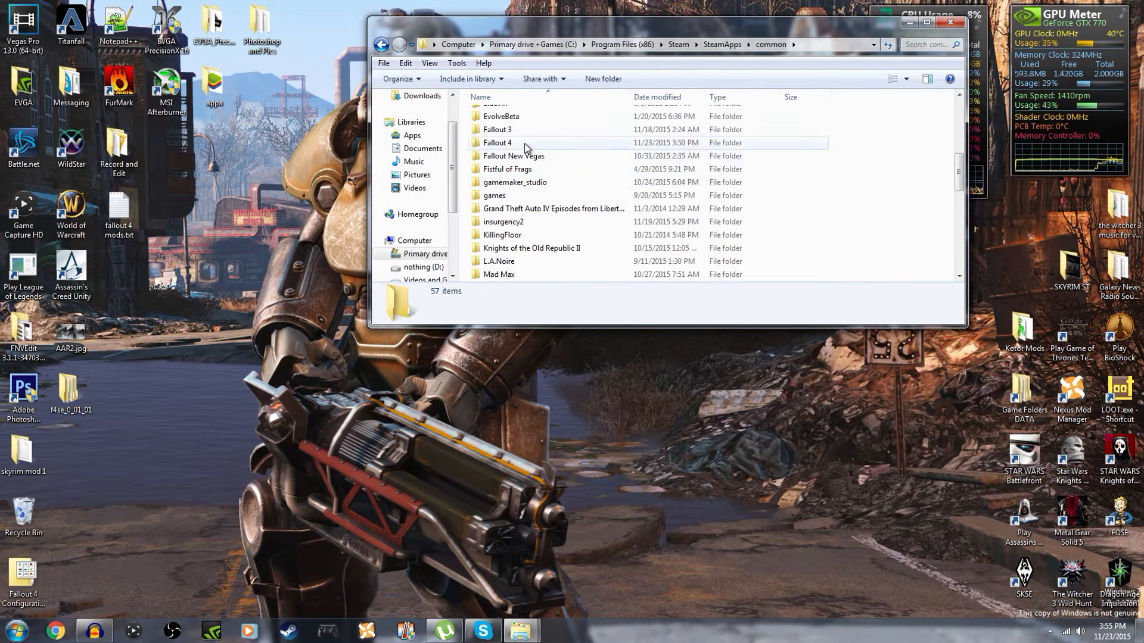
pyautogui.doubleClick(498, 142)
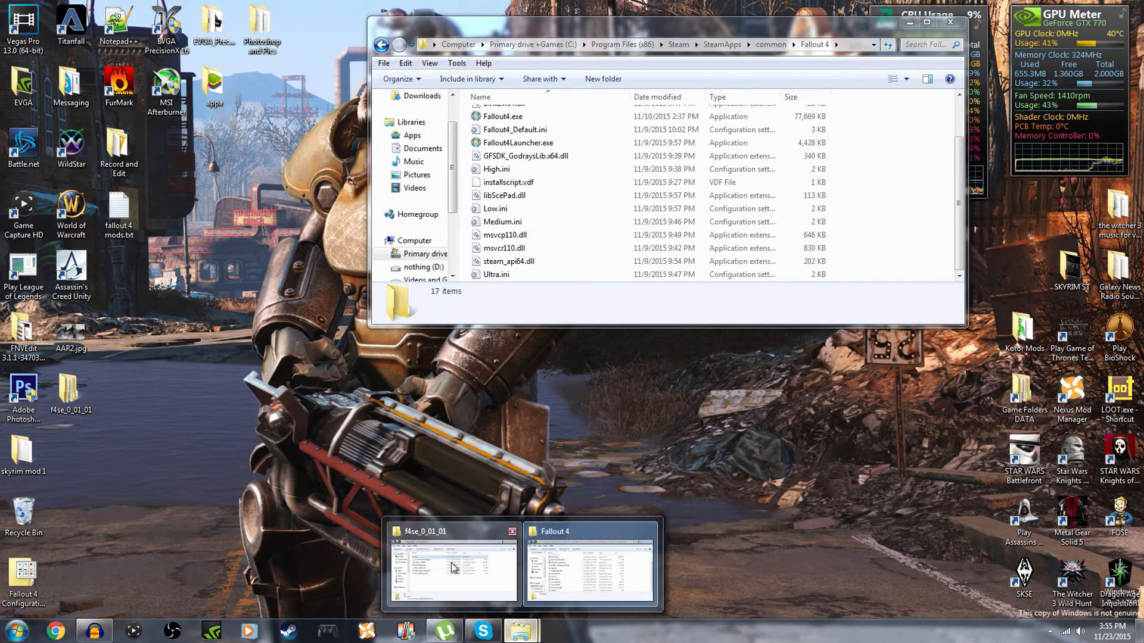
# Paste the F4SE files into the Fallout 4 folder and select f4se_loader.exe.
pyautogui.click(452, 565)
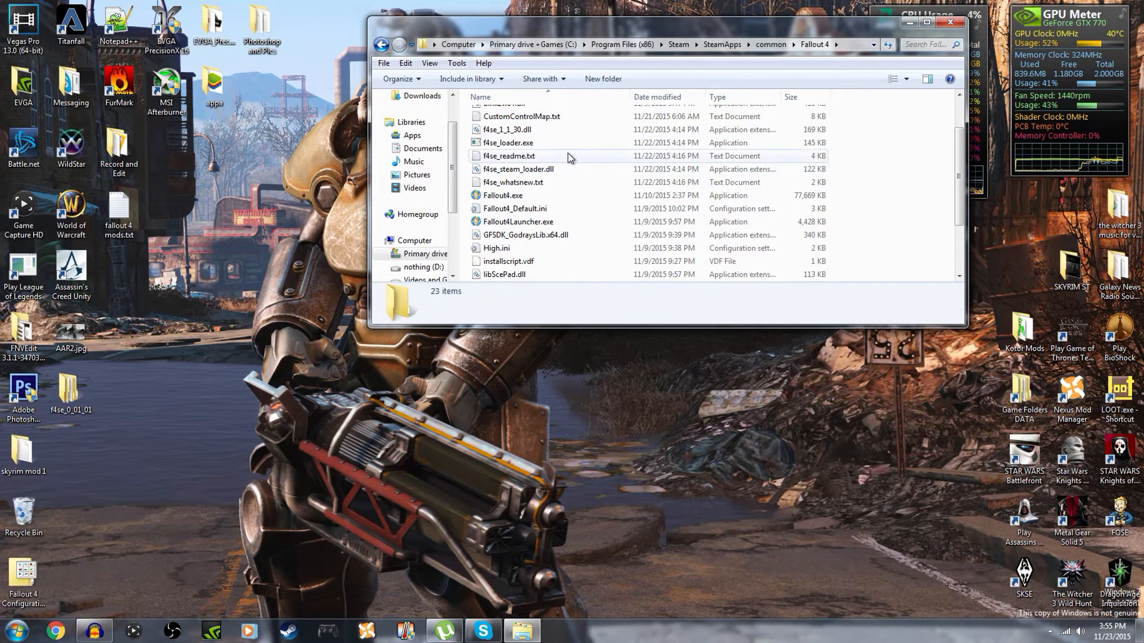
pyautogui.click(509, 142)
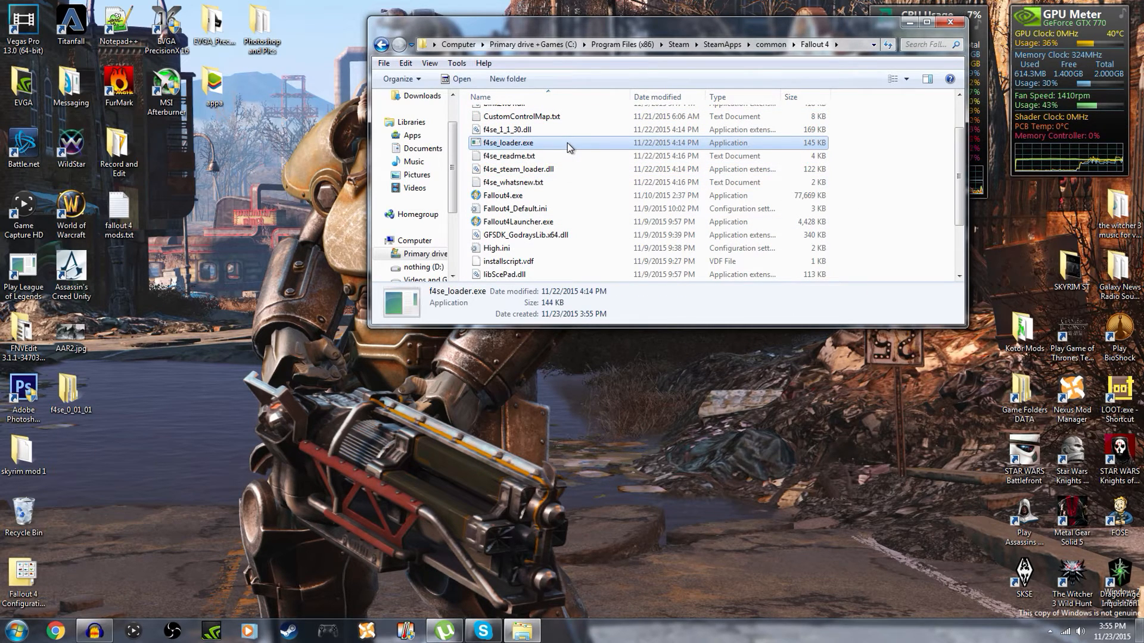
# Create a desktop shortcut to f4se_loader.exe.
pyautogui.rightClick(508, 142)
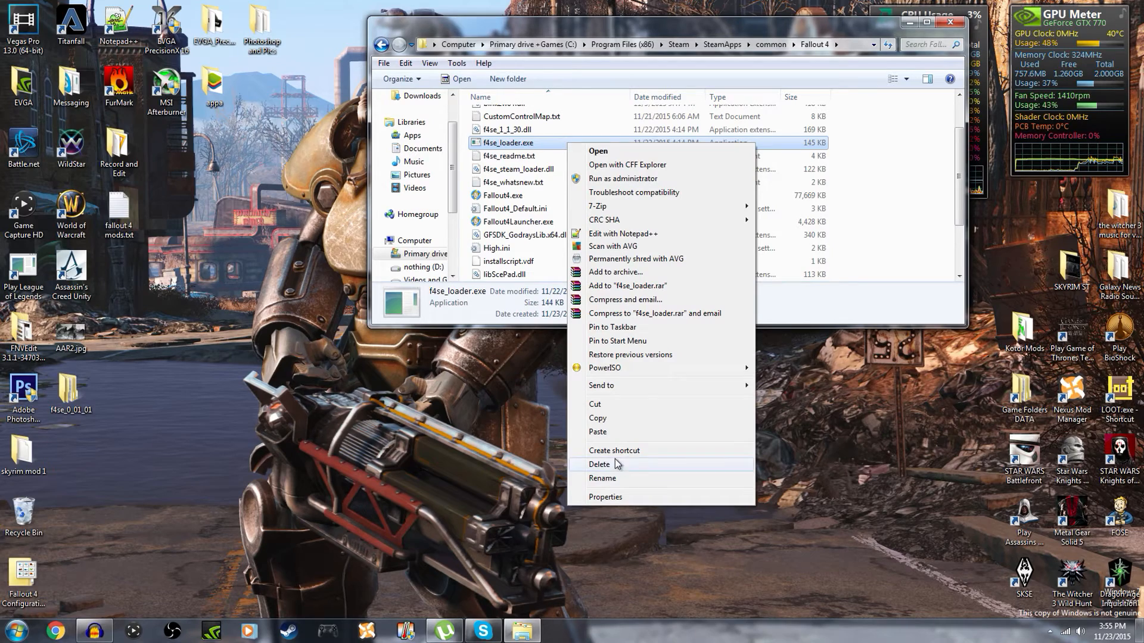
pyautogui.click(615, 450)
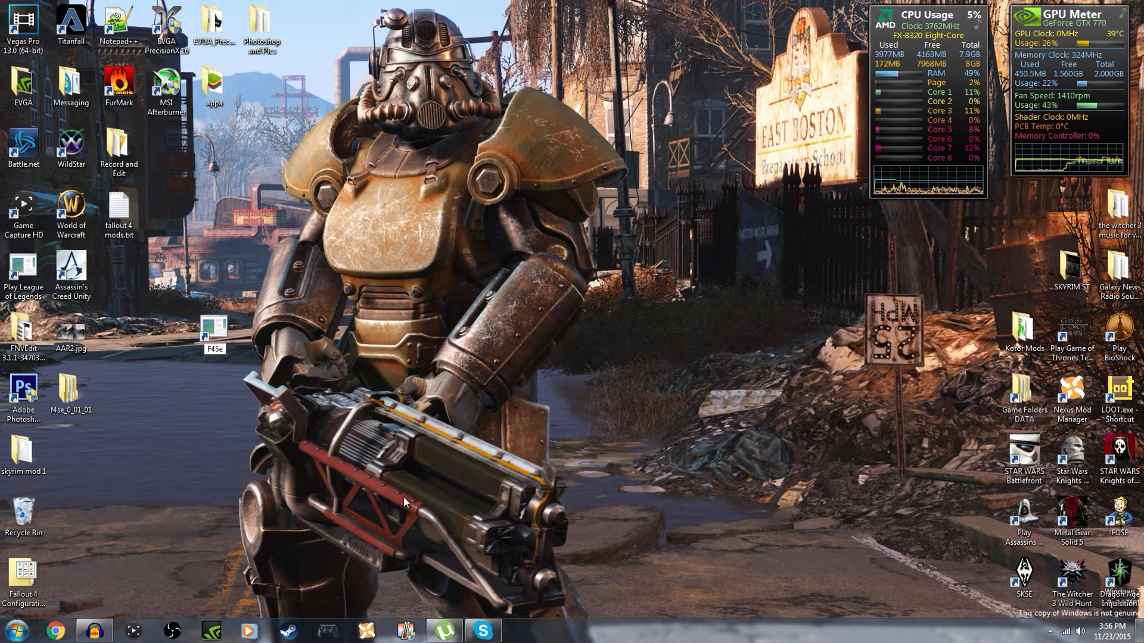
# Give the F4SE shortcut the Vault Boy icon from Fallout4.exe via its Properties.
pyautogui.rightClick(214, 333)
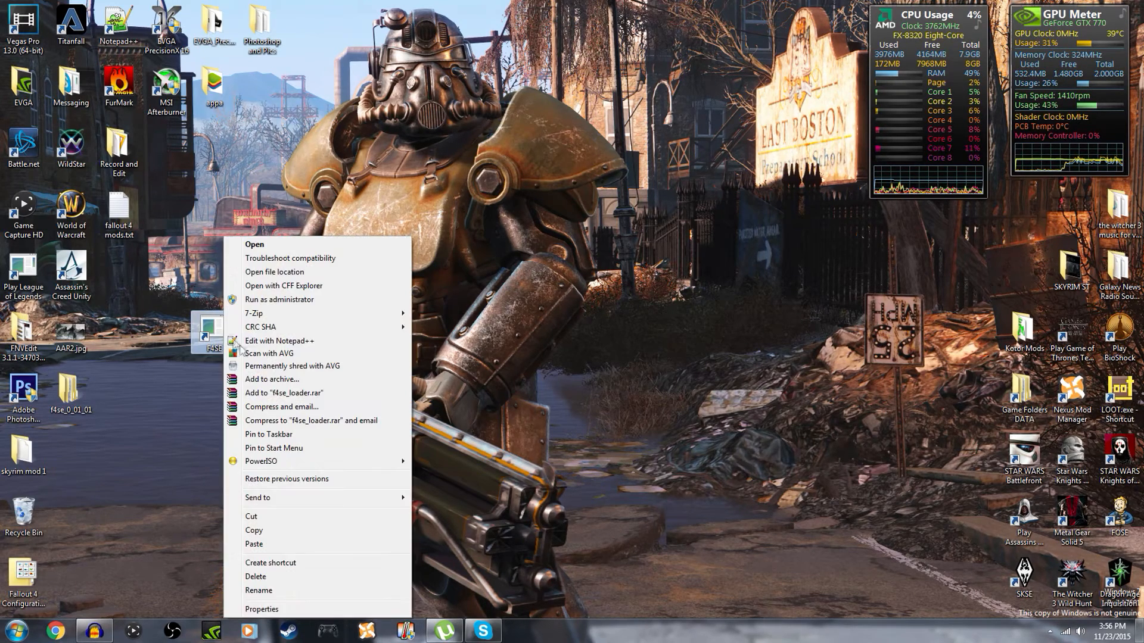
pyautogui.click(260, 609)
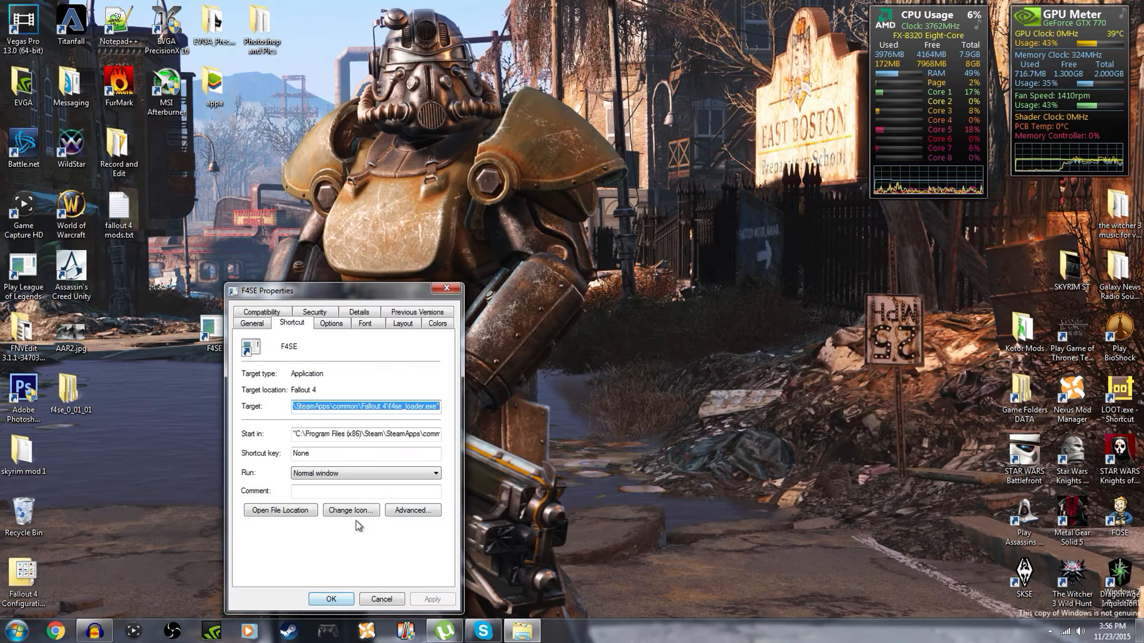
pyautogui.click(350, 509)
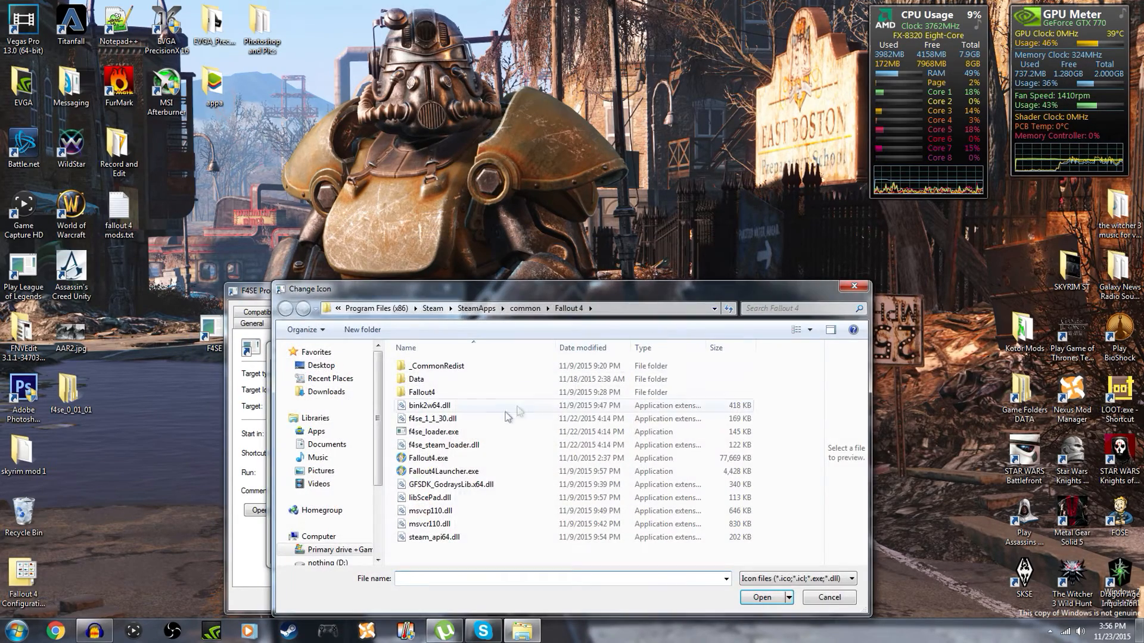
pyautogui.click(828, 597)
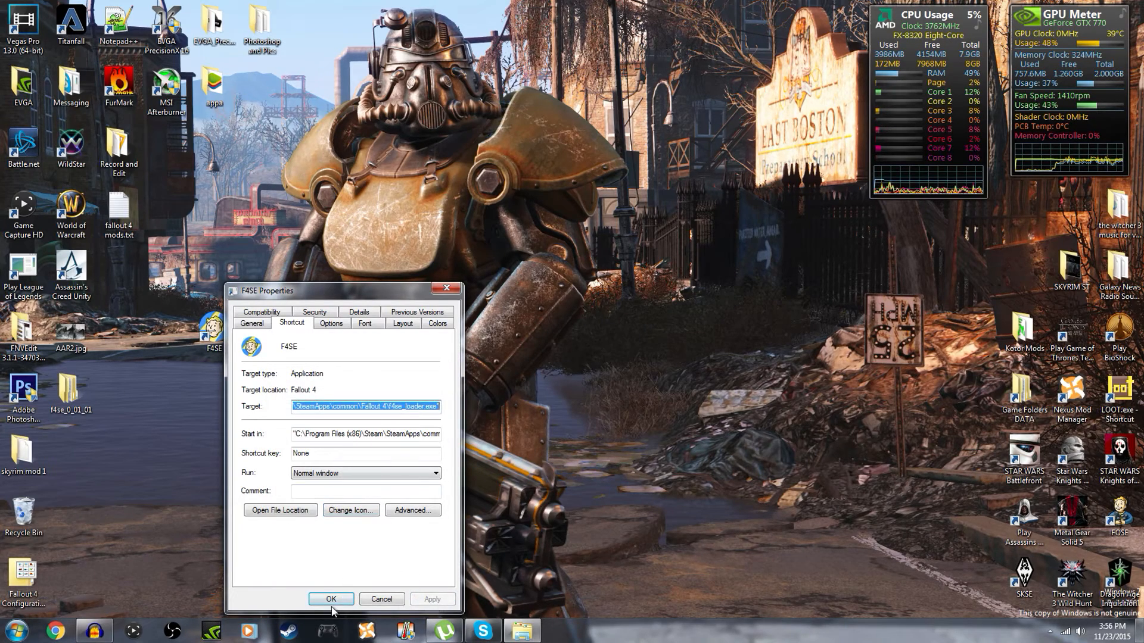
pyautogui.click(330, 599)
pyautogui.write('getf4')
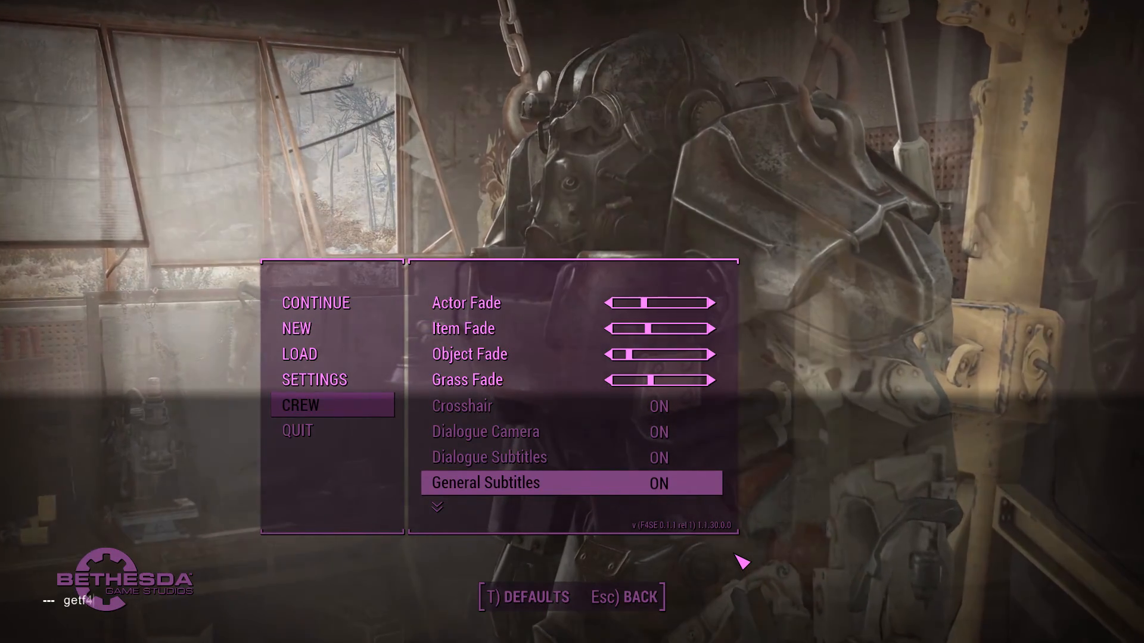
# Enter the GetF4SEVersion query in the Fallout 4 console.
pyautogui.write('seversi')
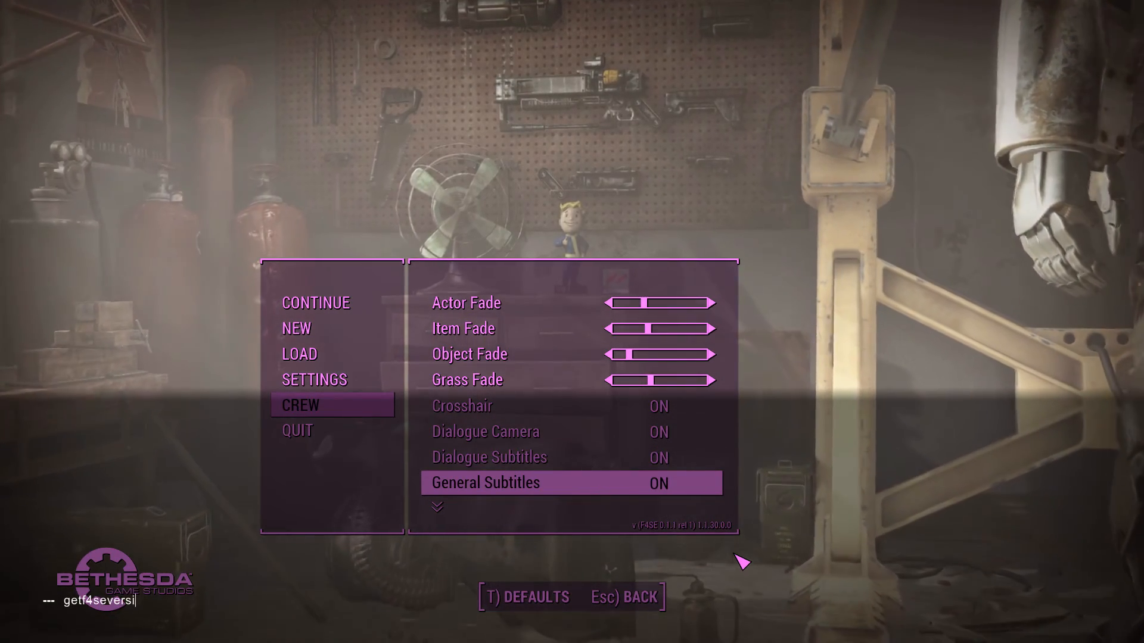